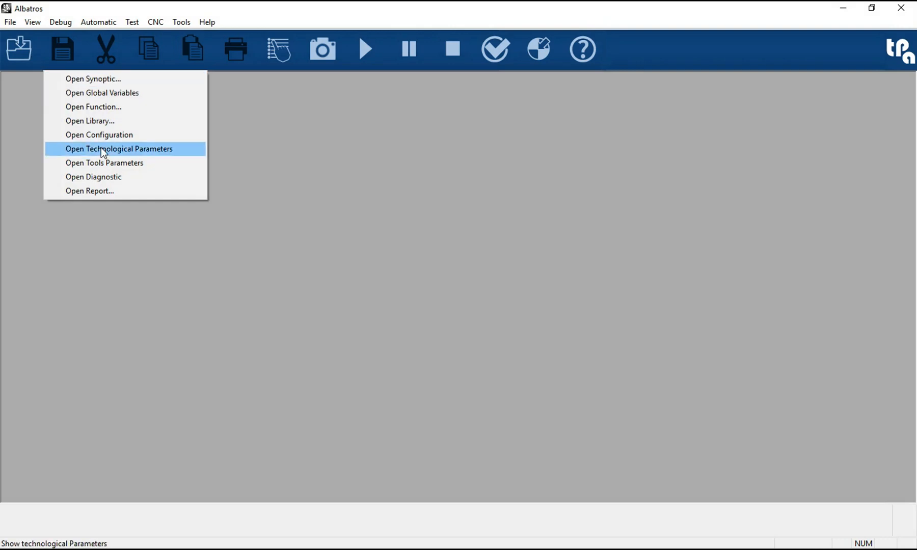
Open the module's machine configuration and bring up its list of configuration views
left_click(119, 148)
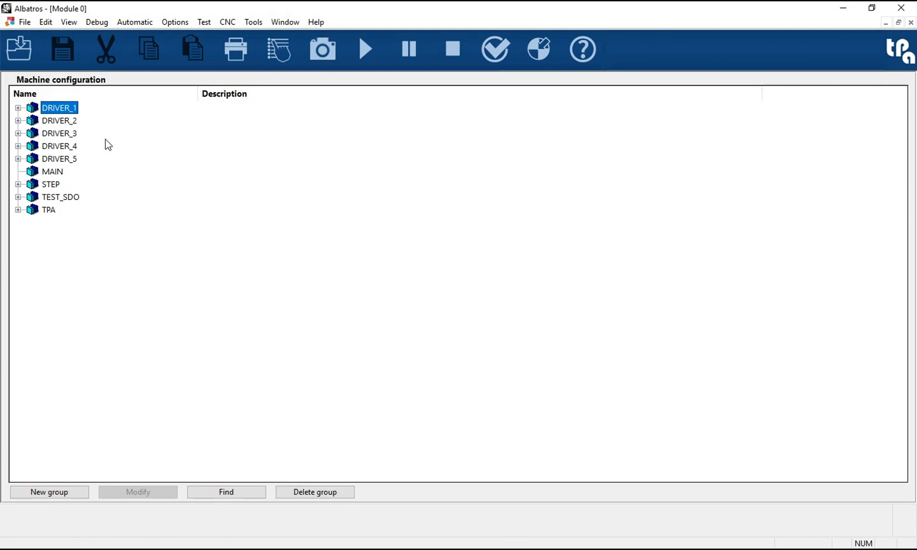
left_click(45, 21)
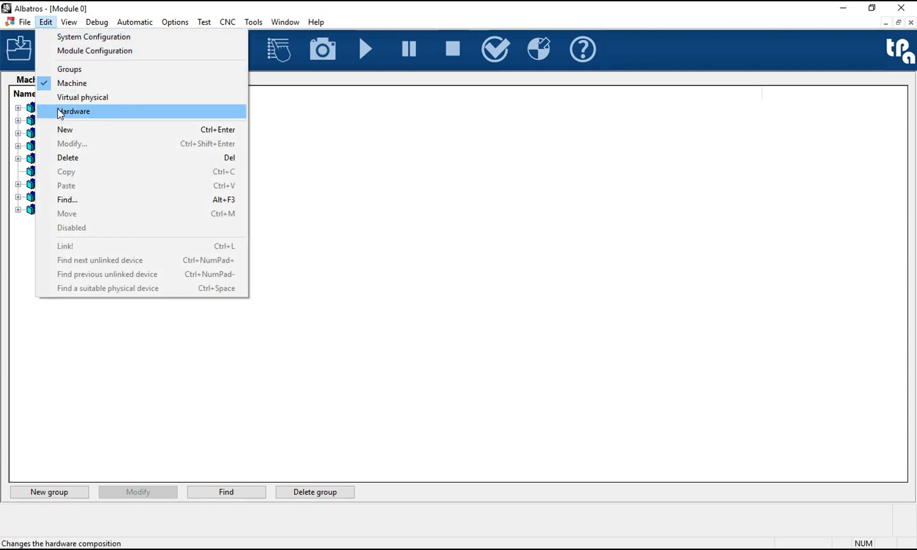
In the Groups view, add a digital output named DigOut to TPA's Devices List
left_click(69, 68)
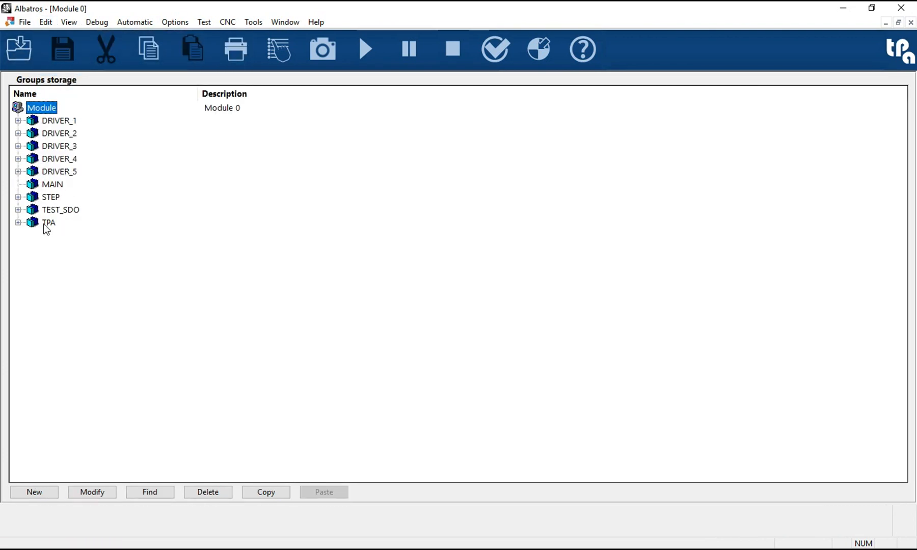
left_click(19, 222)
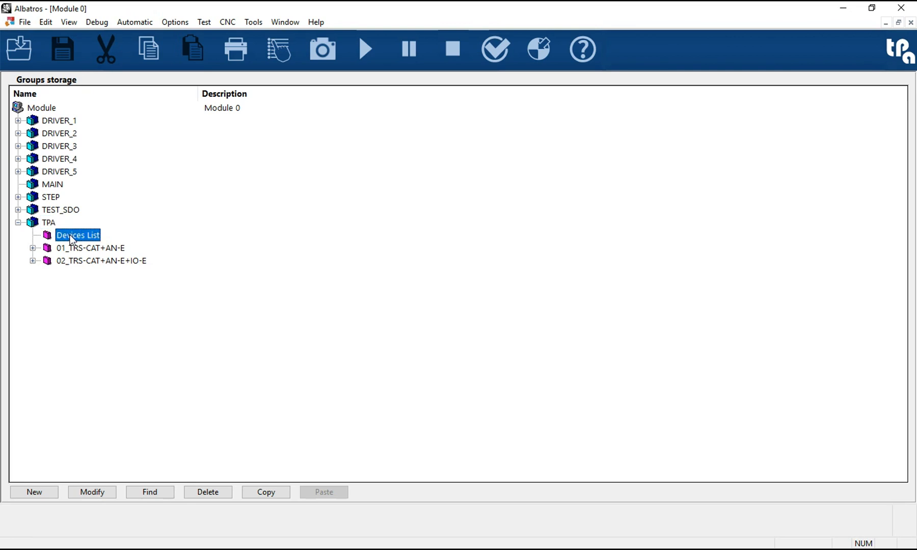
double_click(78, 235)
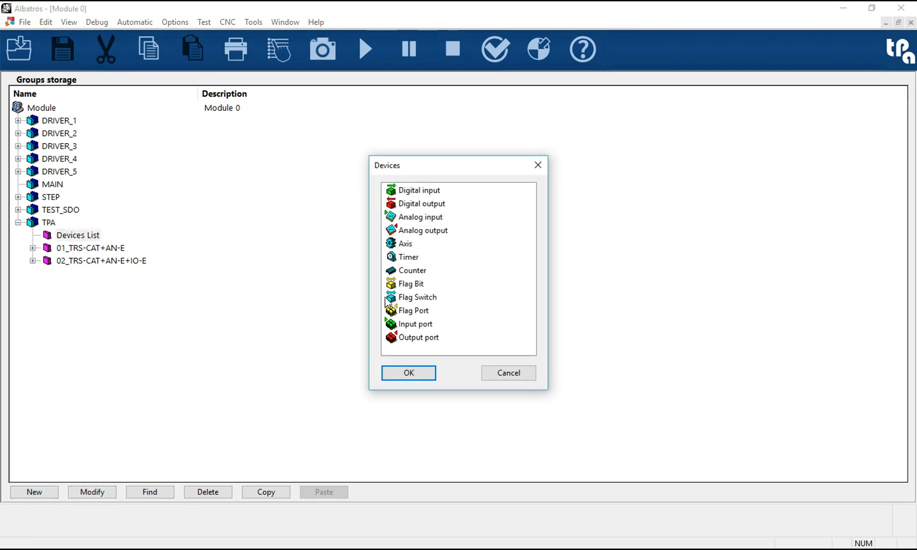
left_click(422, 203)
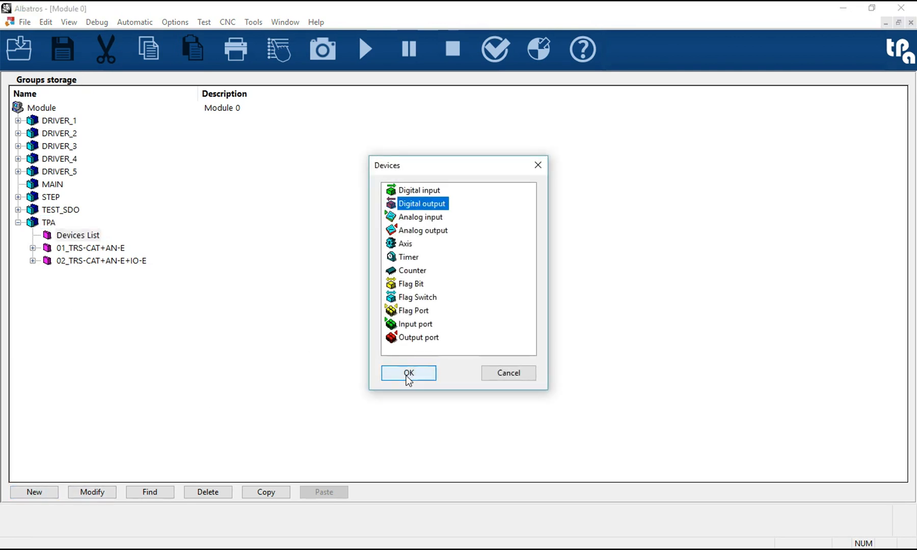
left_click(408, 373)
type("DigOut")
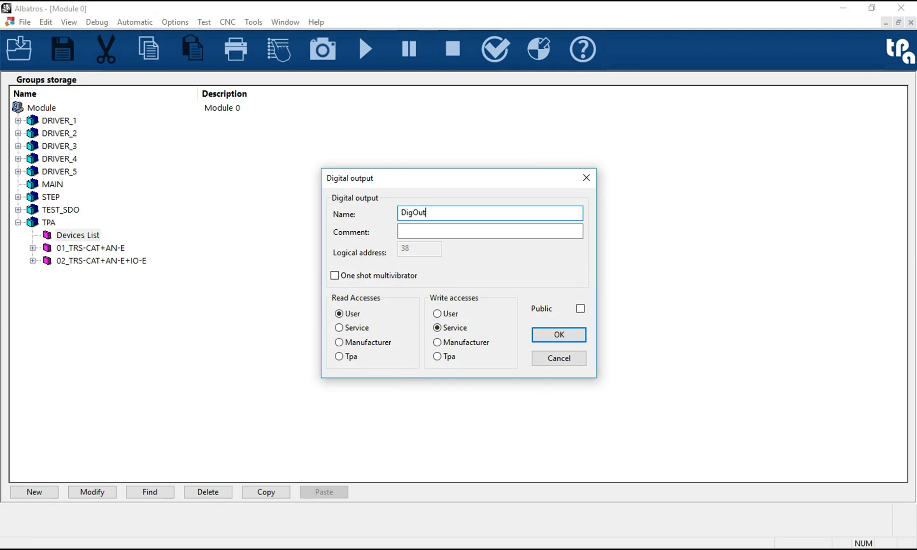
left_click(558, 334)
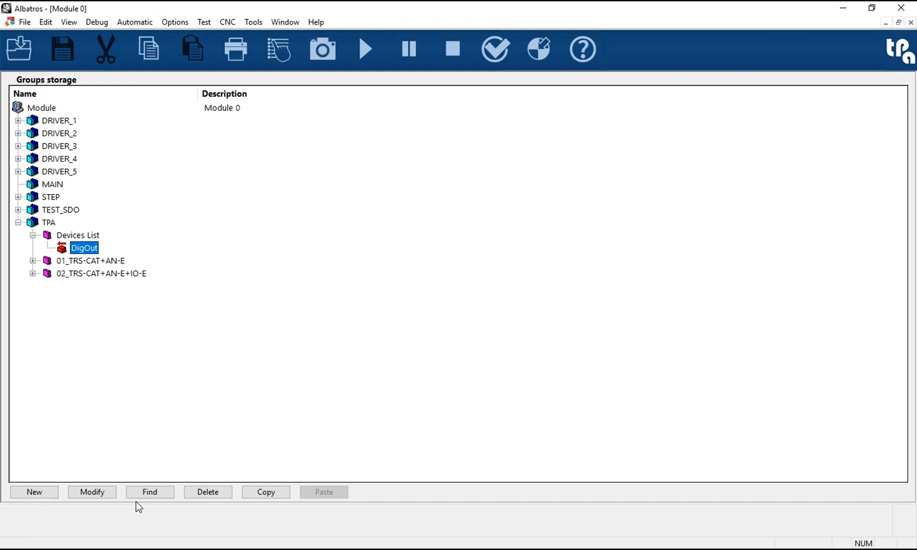
Add a timer named TmTpa to TPA's Devices List
left_click(92, 492)
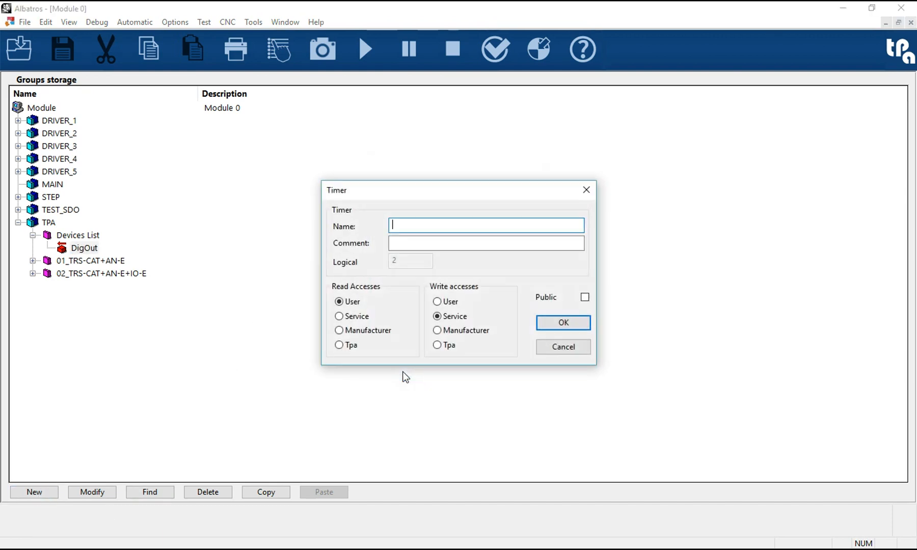
type("TmT")
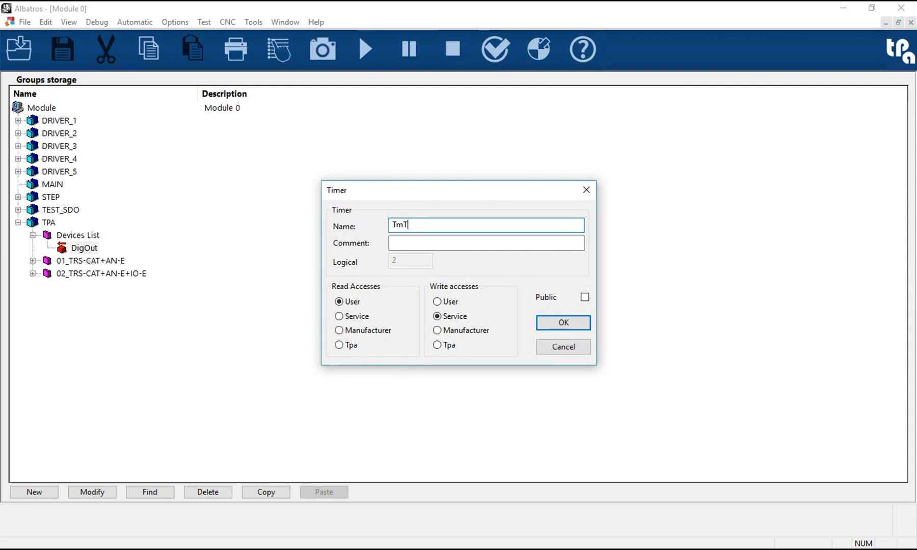
left_click(562, 322)
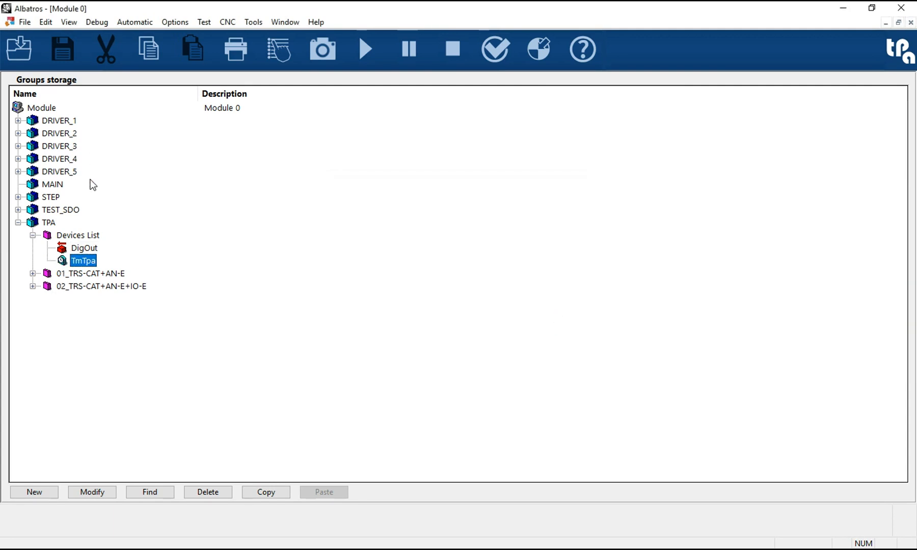
Expand DRIVER_4 > X and paste its Ax axis into TPA's Devices List
left_click(19, 159)
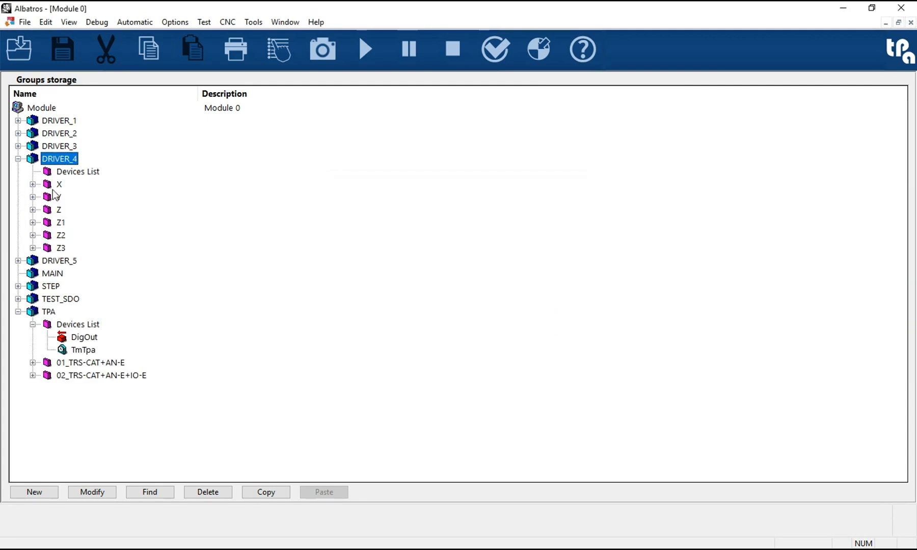
left_click(37, 185)
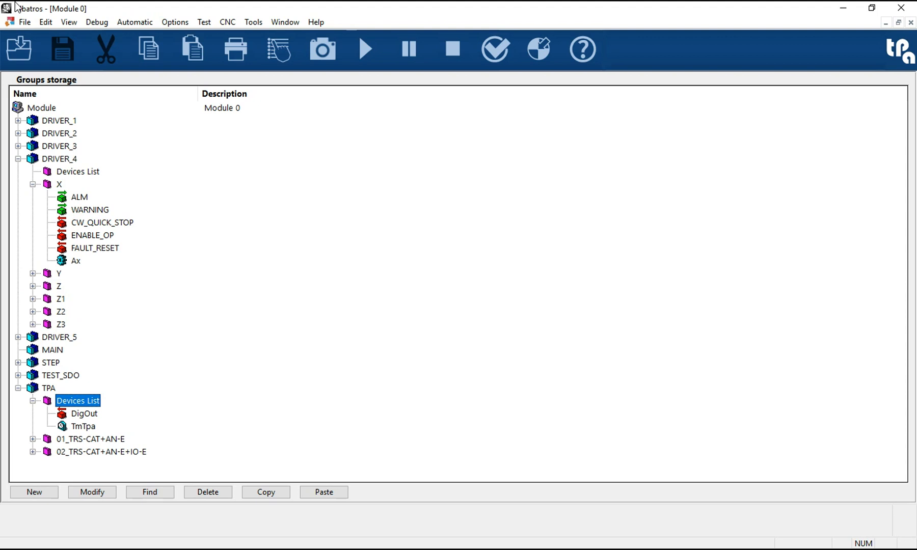
left_click(265, 492)
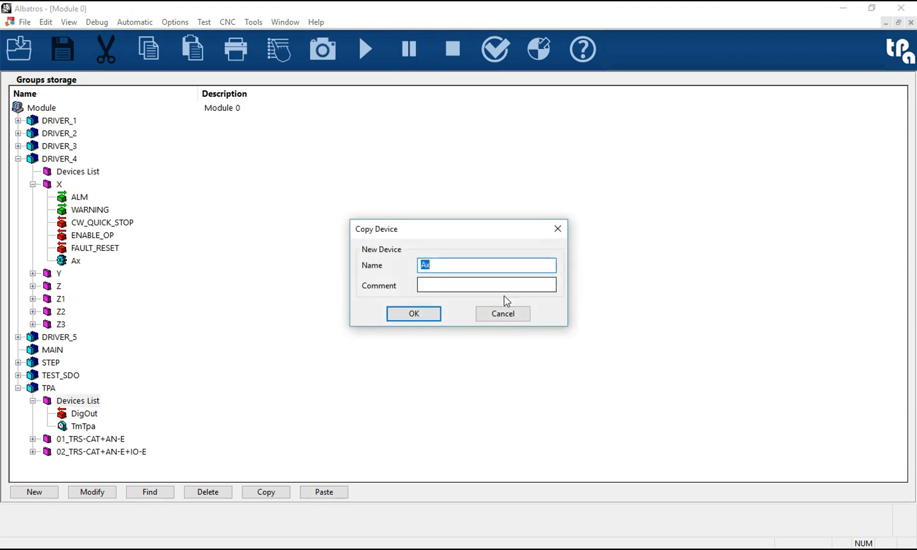
left_click(413, 314)
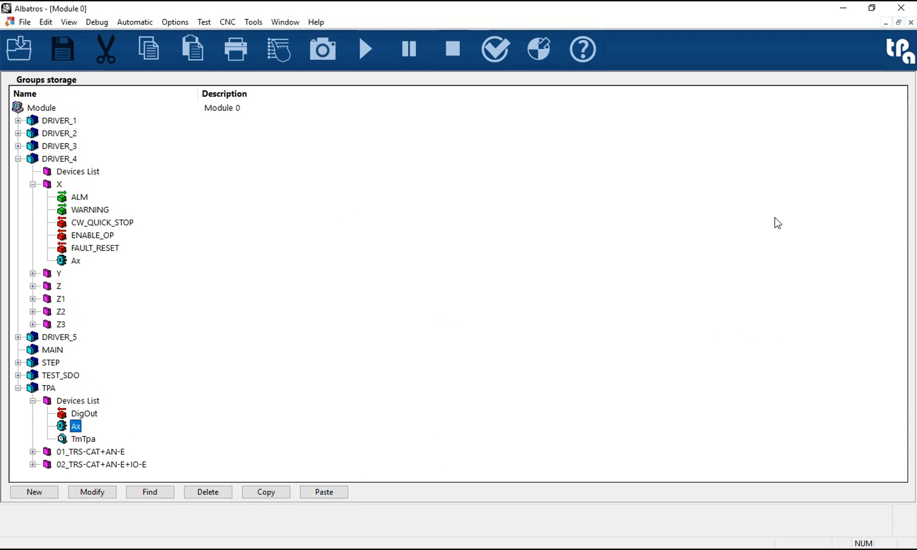
Switch to the hardware configuration and add a TMSbus board as TMSbus 3
left_click(44, 21)
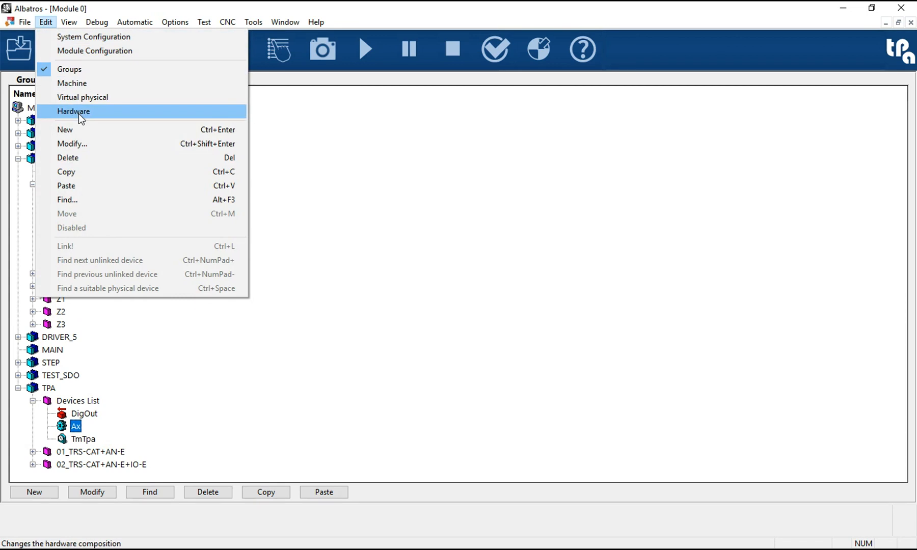
left_click(74, 111)
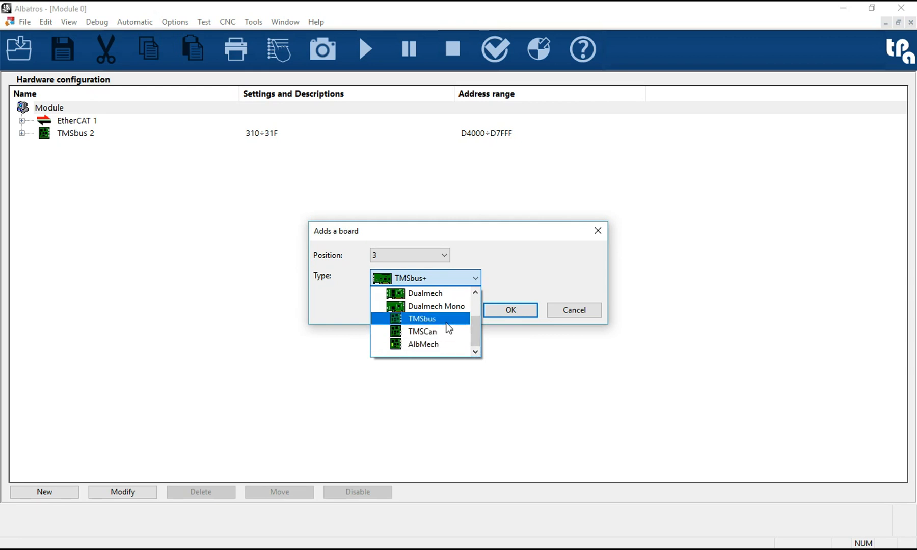
left_click(509, 310)
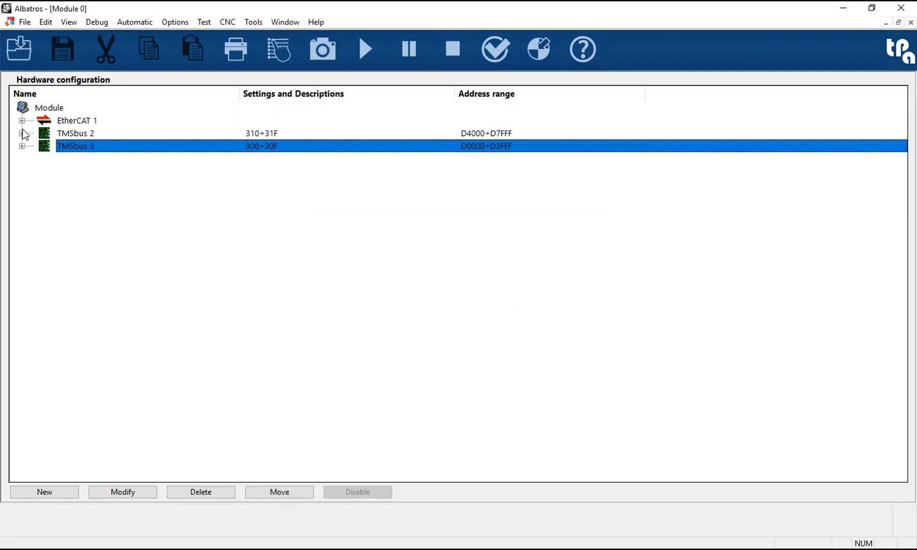
Add a TRS-AX node at position 1 and a TRS-IO node at position 2 to GreenBus
left_click(22, 146)
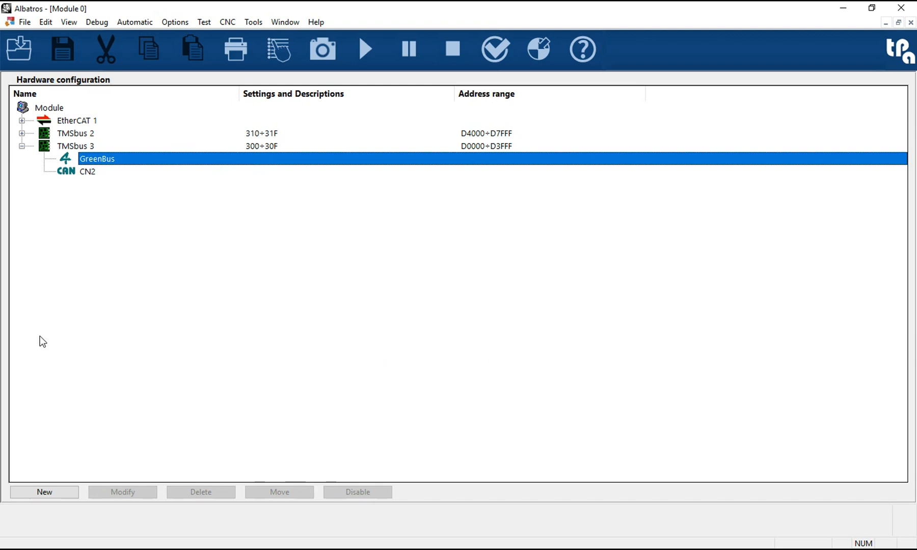
left_click(43, 492)
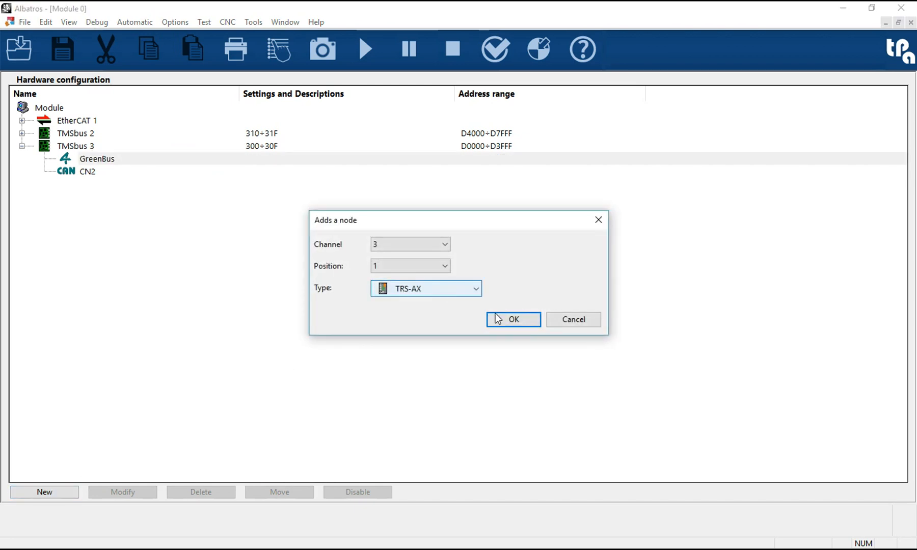
left_click(512, 319)
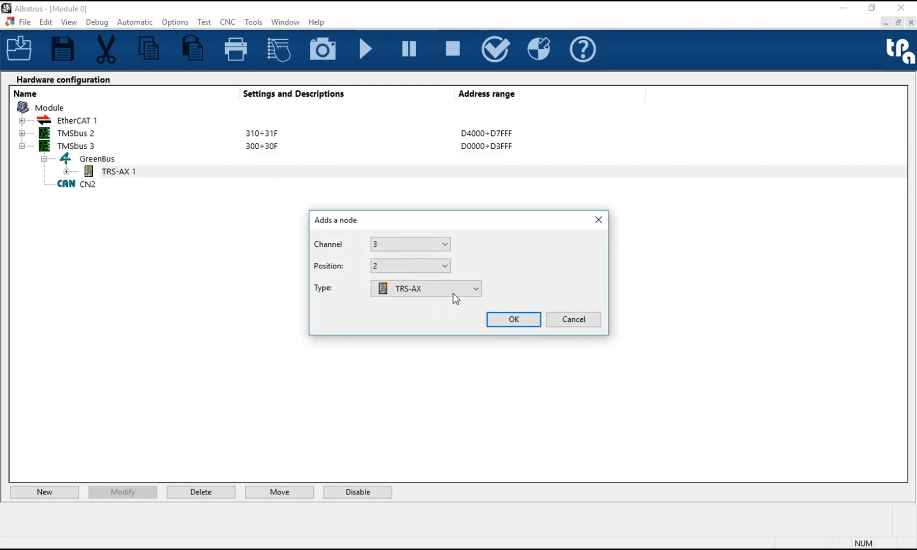
left_click(426, 289)
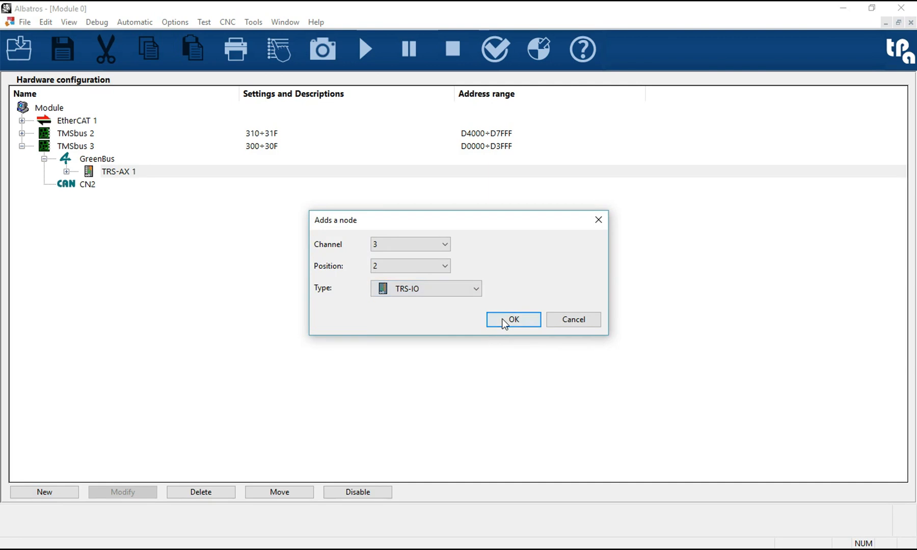
left_click(513, 319)
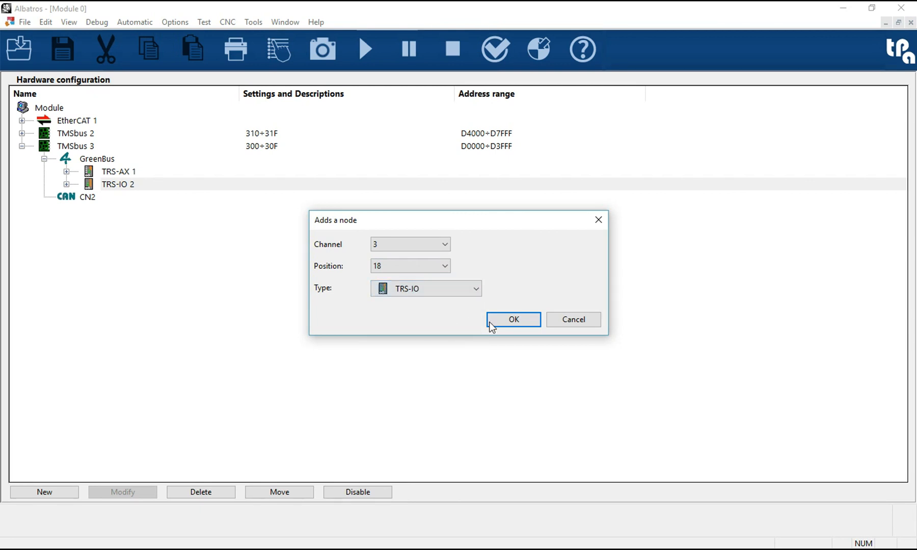
Drag TPA's DigOut onto channel IO2 of MIO1 on GreenBus's TRS-IO 2 node
left_click(513, 319)
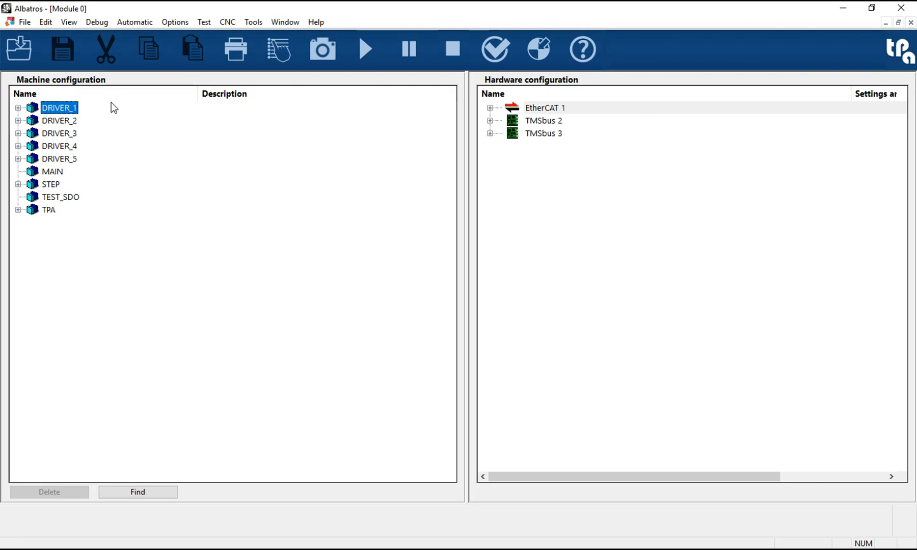
left_click(19, 209)
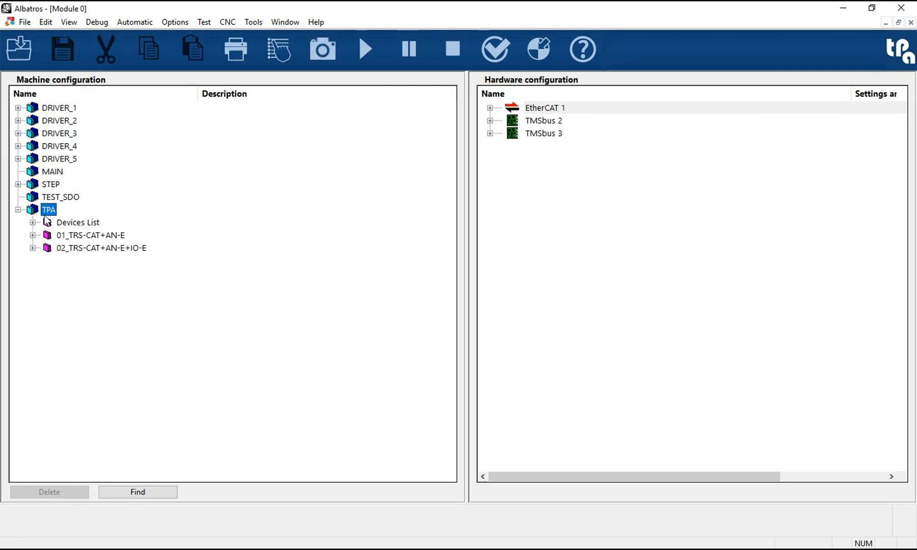
left_click(33, 222)
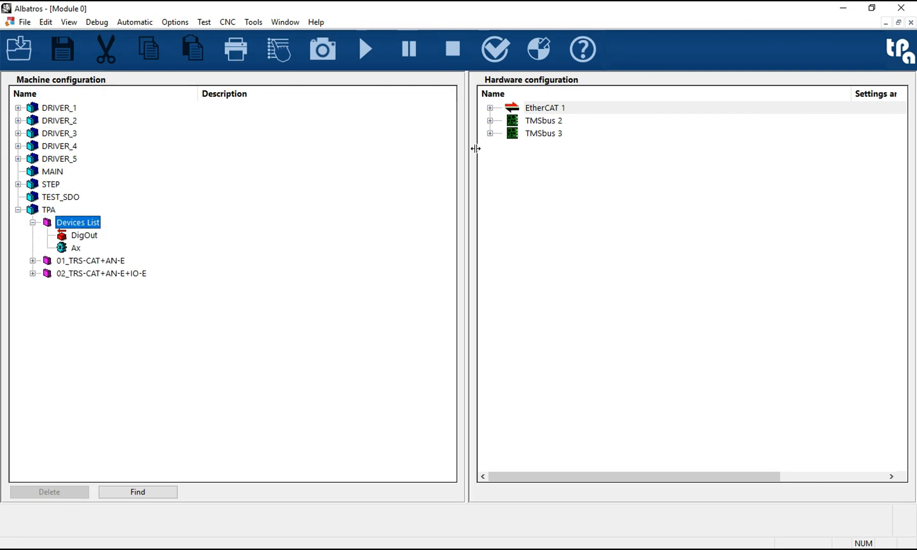
left_click(490, 133)
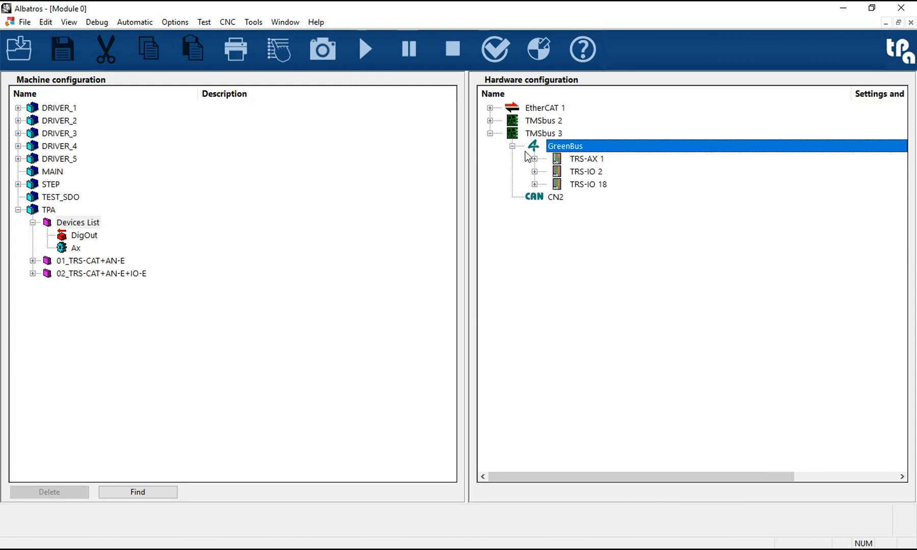
left_click(533, 171)
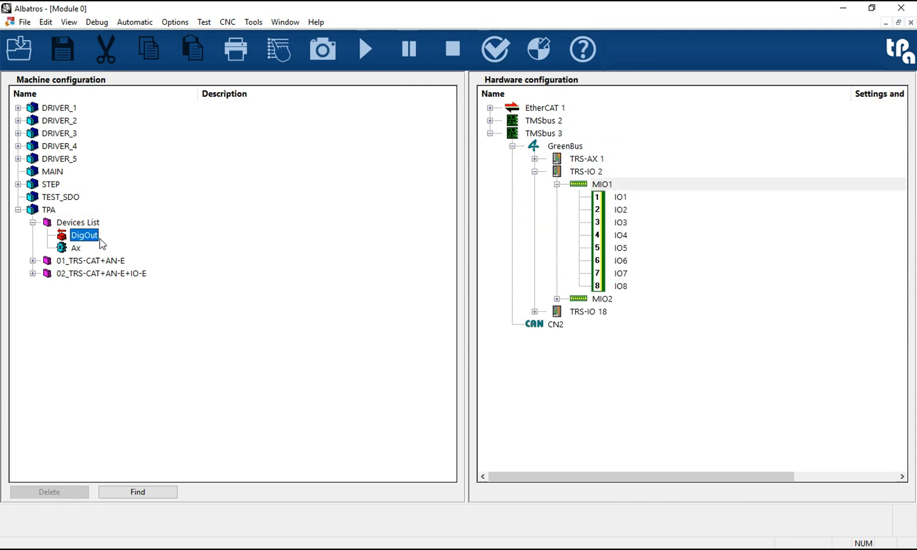
left_click_drag(83, 235, 576, 208)
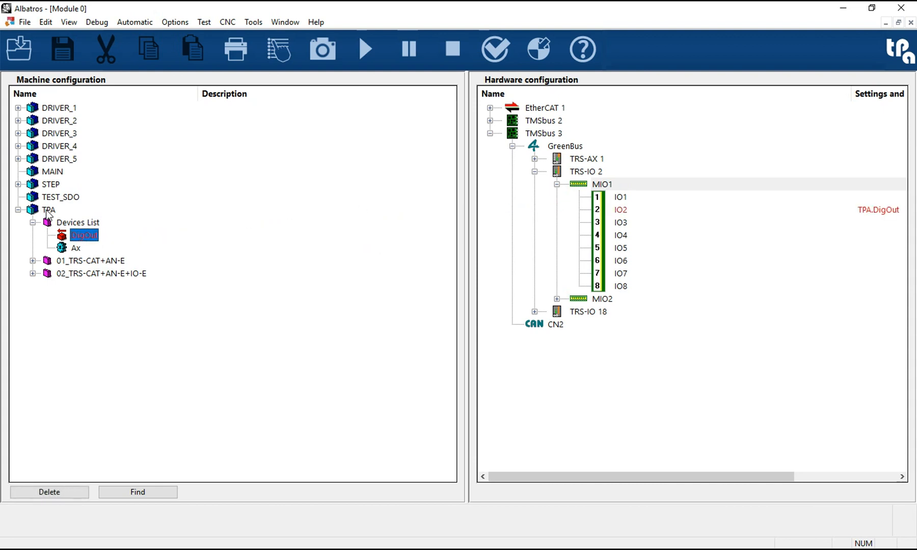
mouse_move(53, 146)
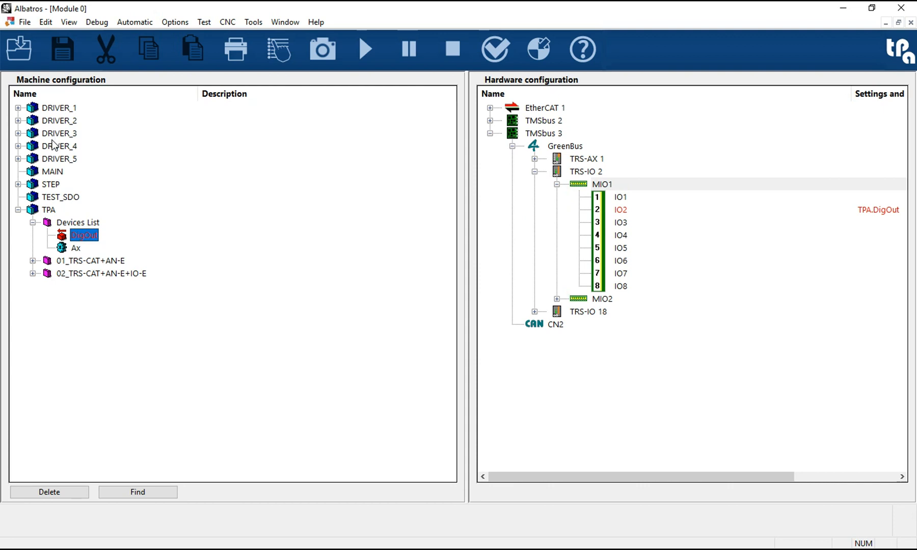
mouse_move(426, 129)
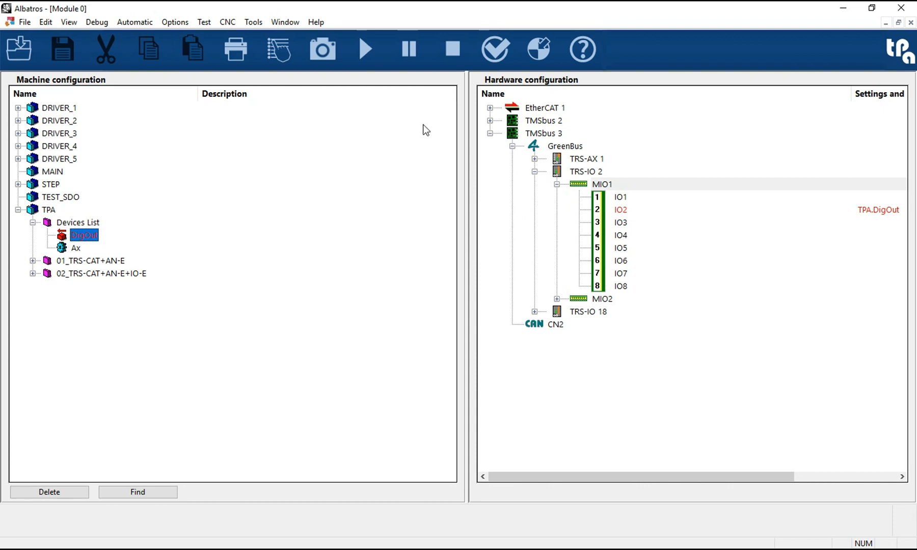
Show TRS-CAT 1's SW, MIO1 and TRS-AN-E 1 channels beside the 01_TRS-CAT+AN-E devices
left_click(490, 107)
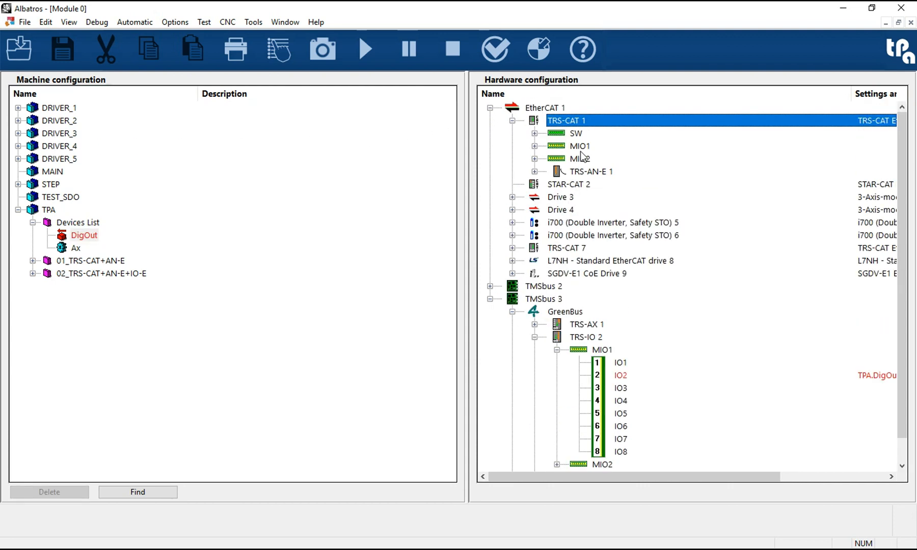
left_click(592, 171)
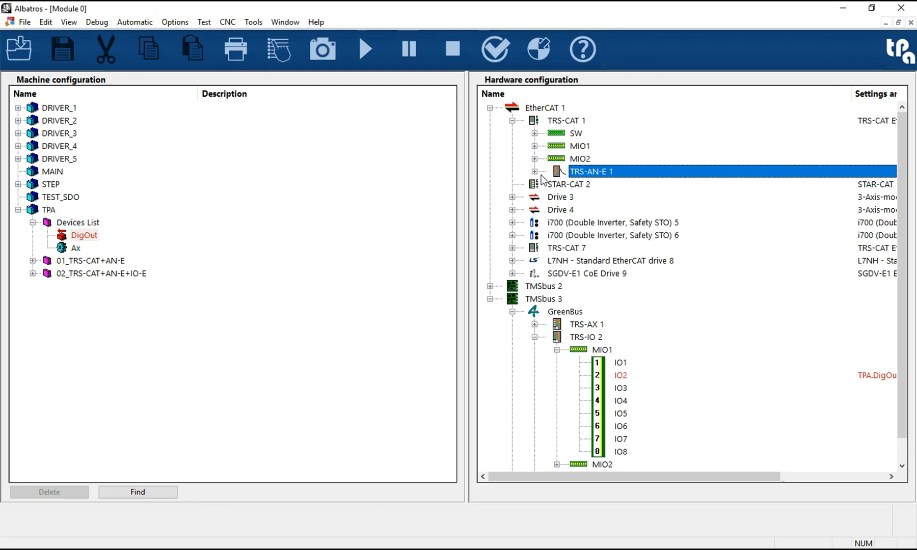
left_click(534, 171)
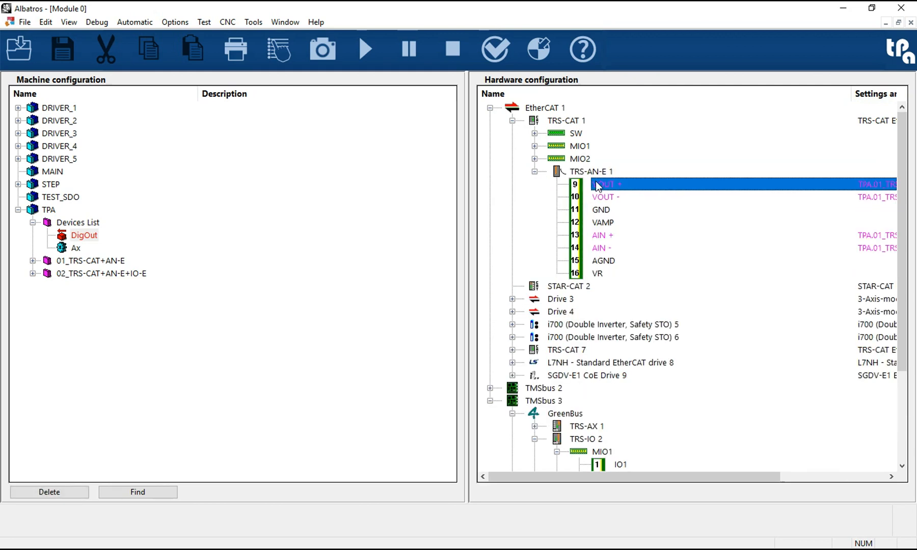
left_click(33, 261)
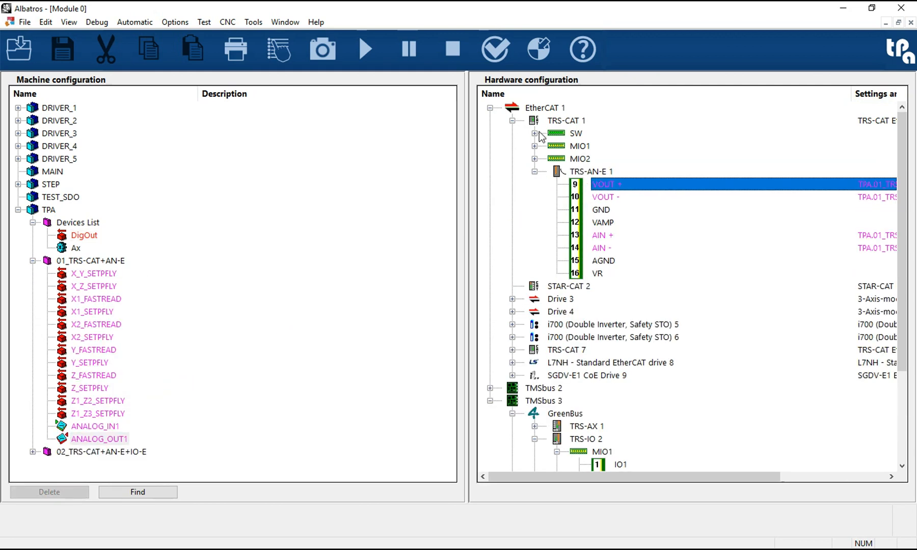
left_click(534, 133)
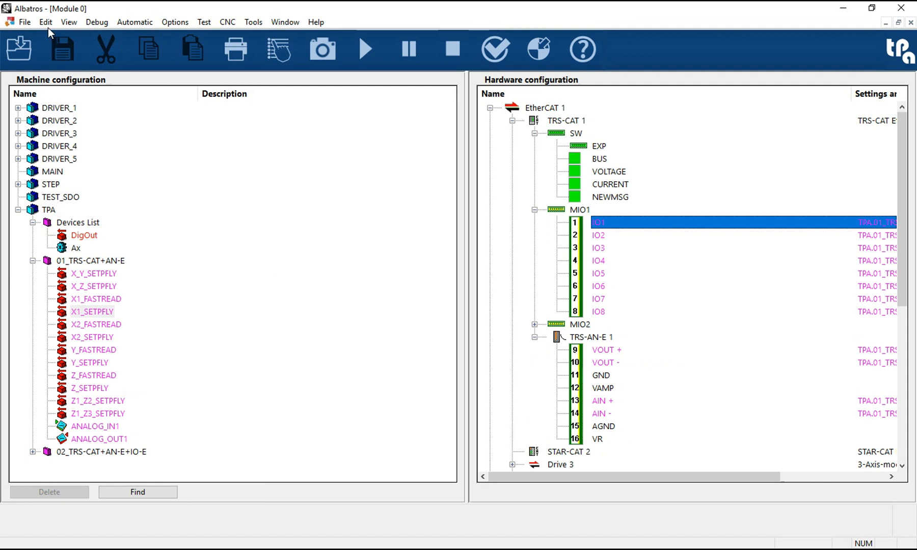
left_click(59, 107)
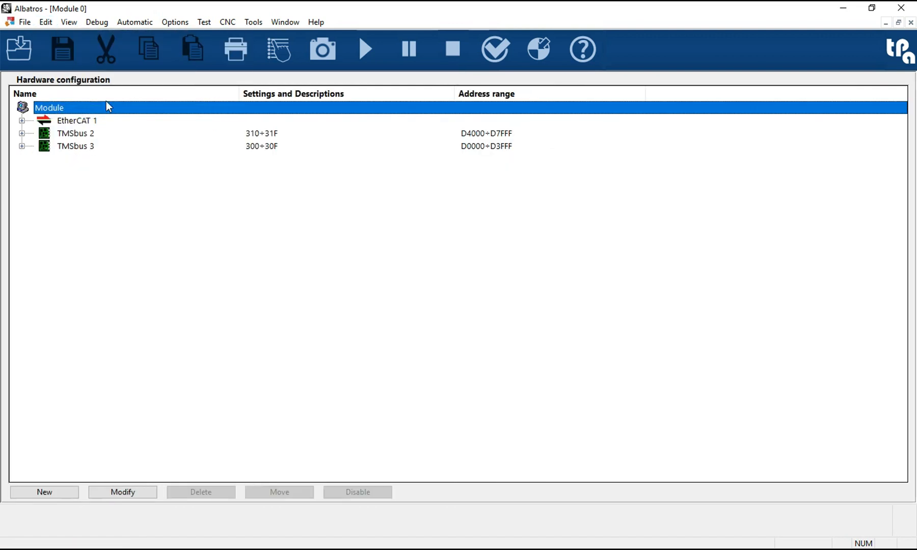
Print the hardware configuration, ticking TMSbus 3 and its TRS-IO 2 module for wiring maps
left_click(235, 48)
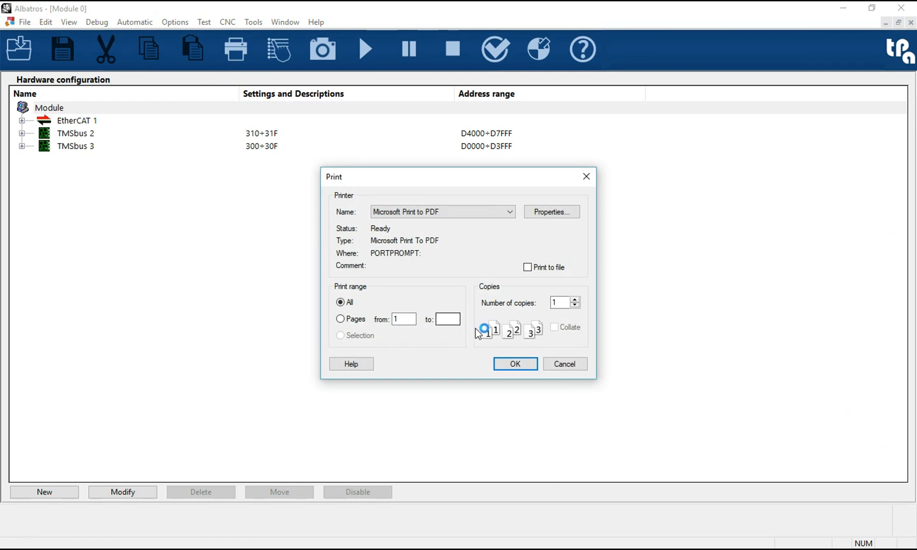
left_click(514, 364)
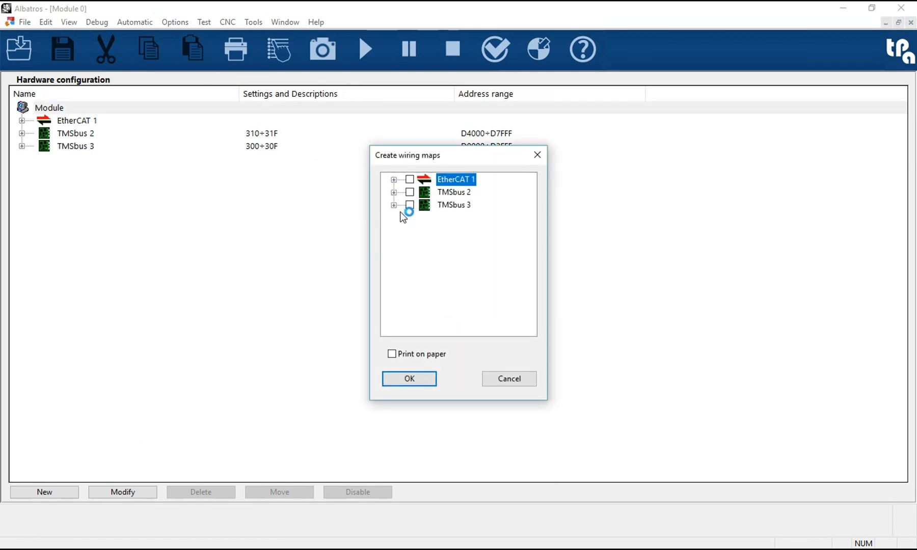
left_click(394, 204)
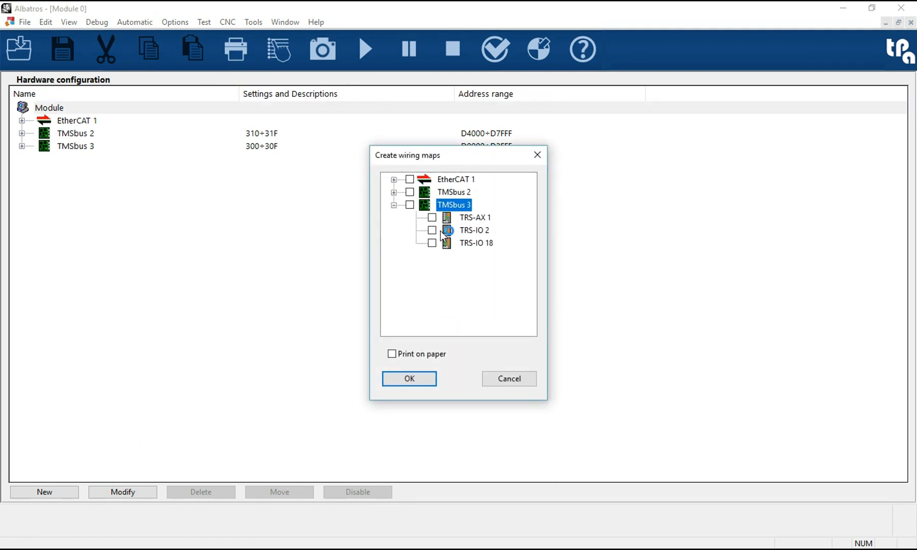
left_click(432, 230)
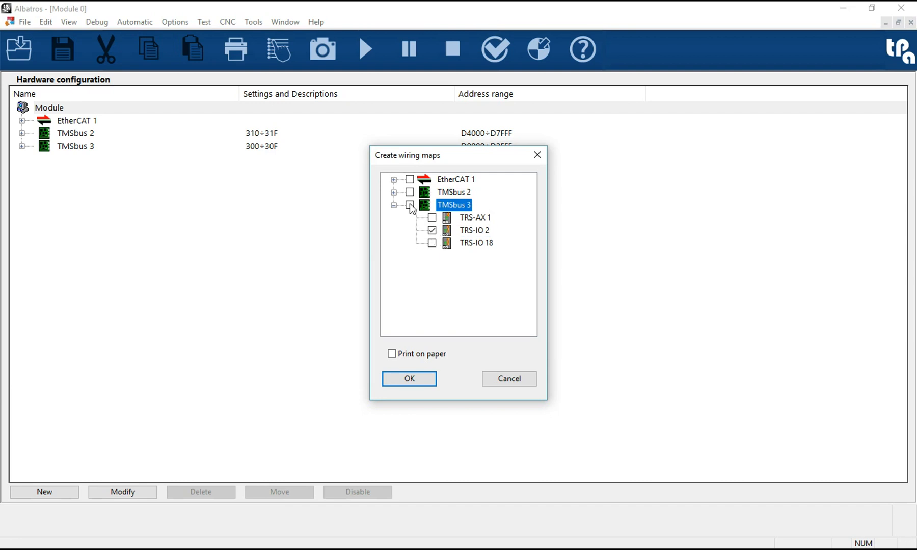
left_click(410, 205)
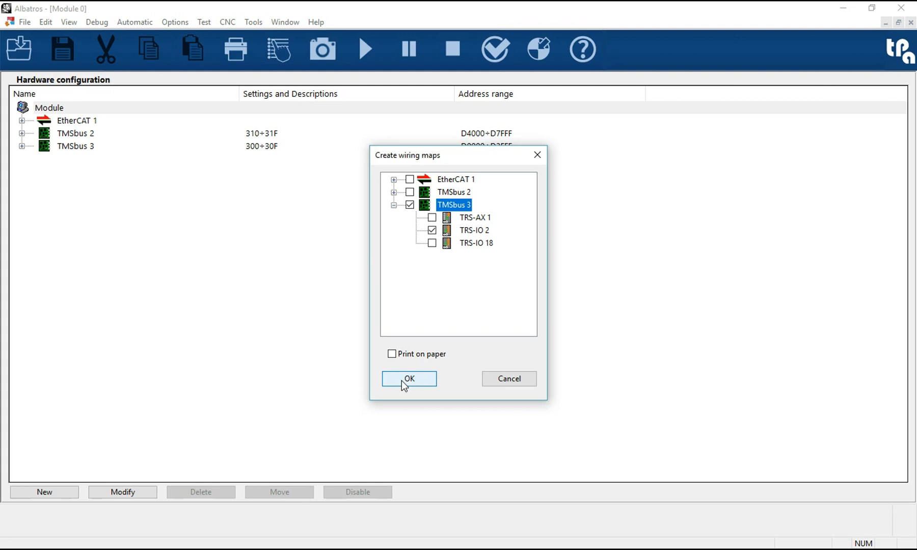
Generate the selected wiring map so it opens in Word
left_click(408, 379)
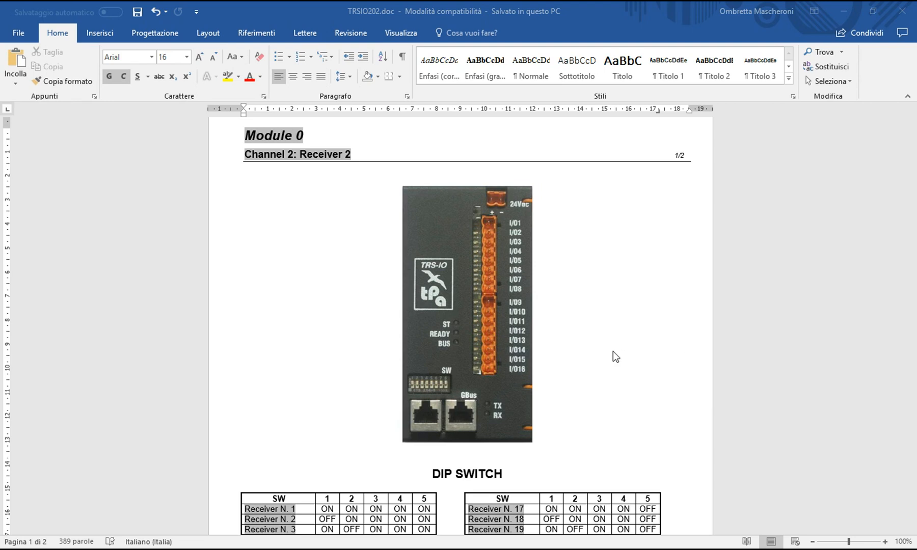
mouse_move(603, 365)
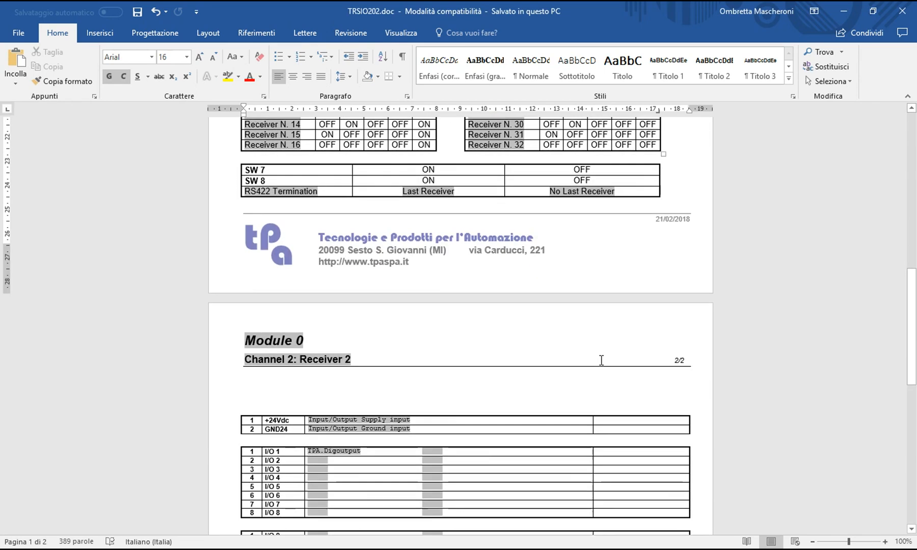
Scroll TRSIO202.doc down to page 2, where the I/O table lists DigOutput
scroll("down", 3)
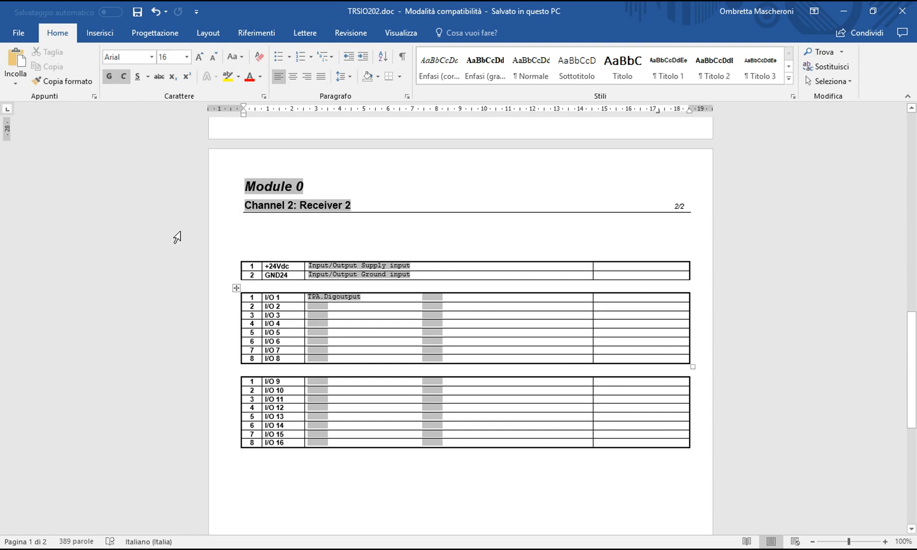
mouse_move(904, 10)
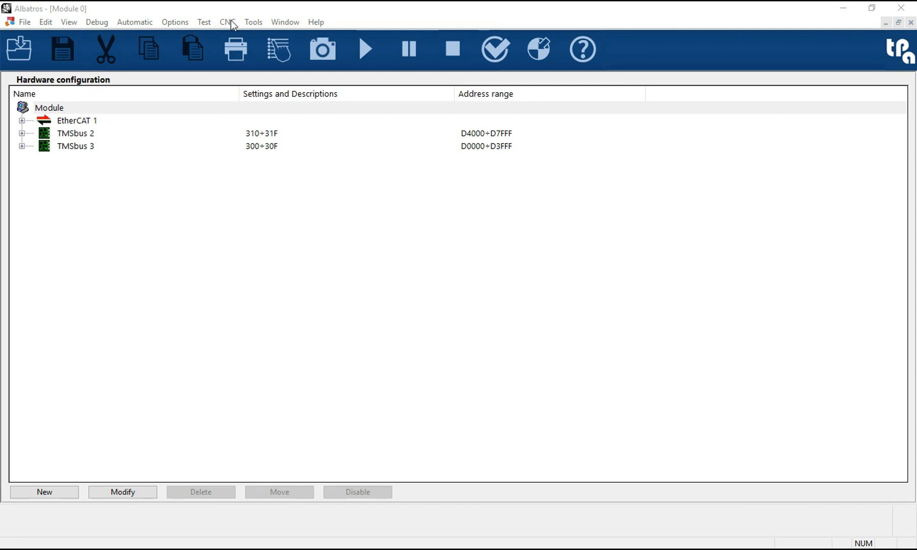
Initialize the machine with CNC > Initializing, saving the last modifications first
left_click(228, 21)
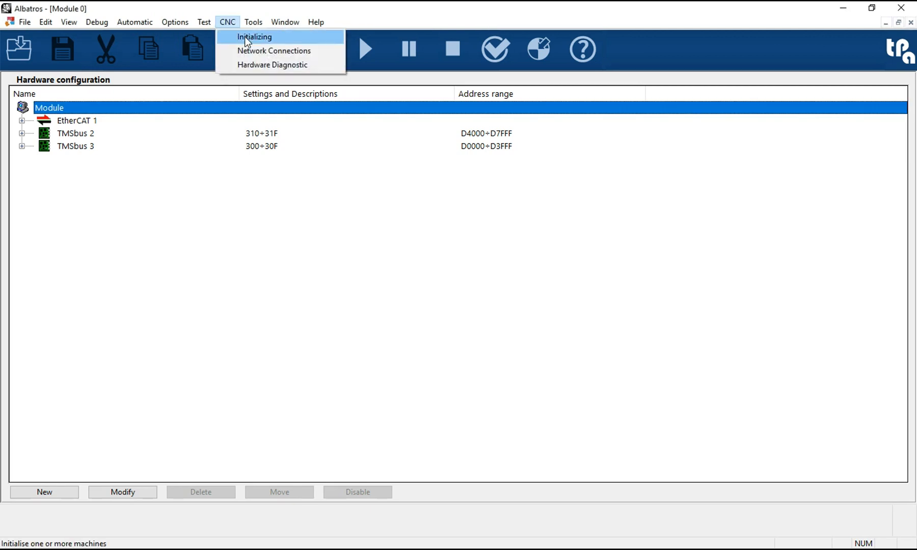
left_click(254, 37)
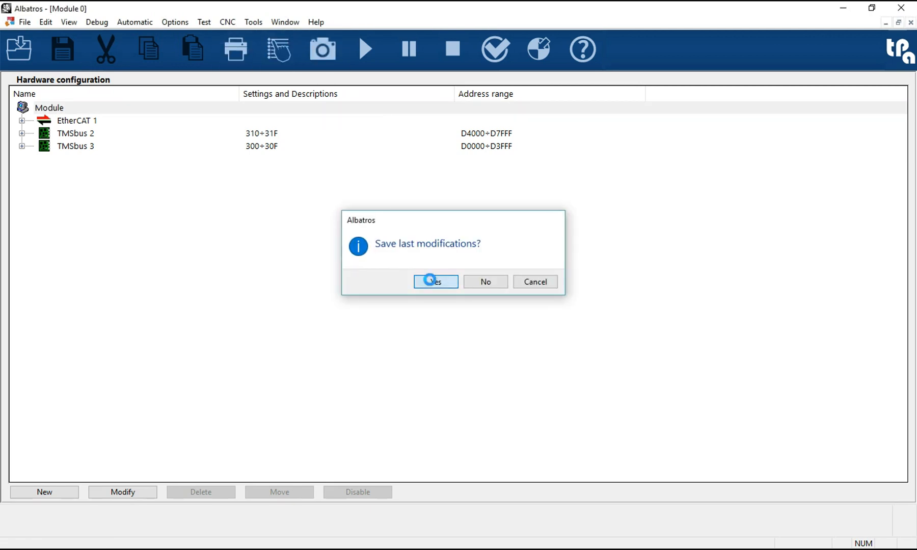
left_click(435, 281)
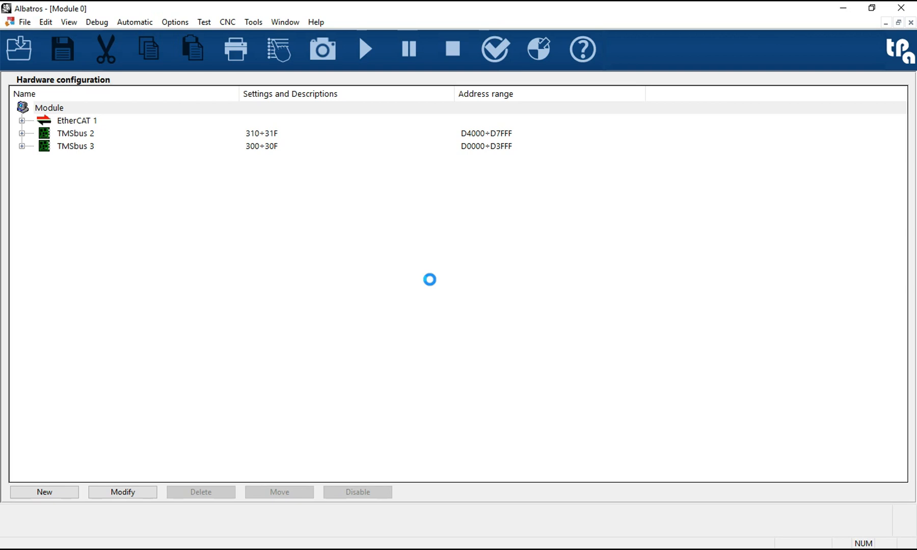
Select the Module root and open the Network Connections diagnostic for all buses
left_click(49, 108)
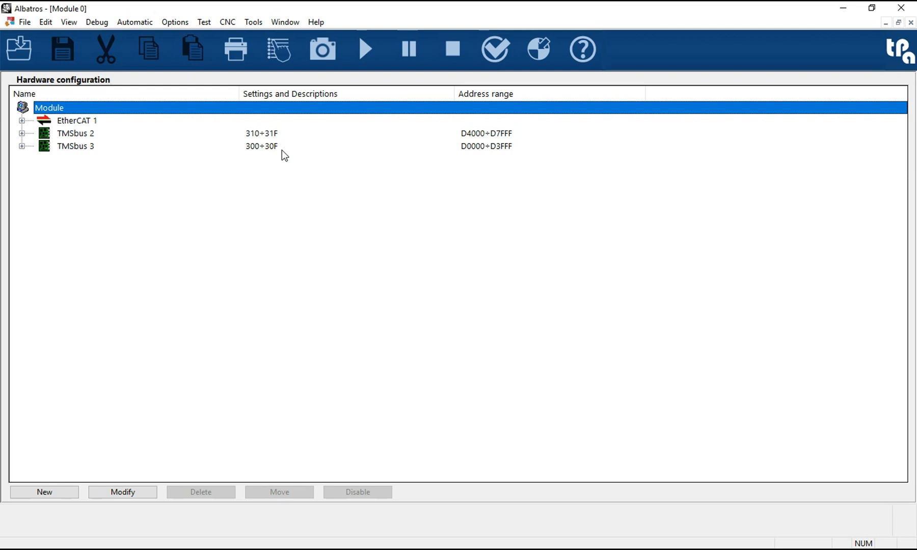
left_click(227, 22)
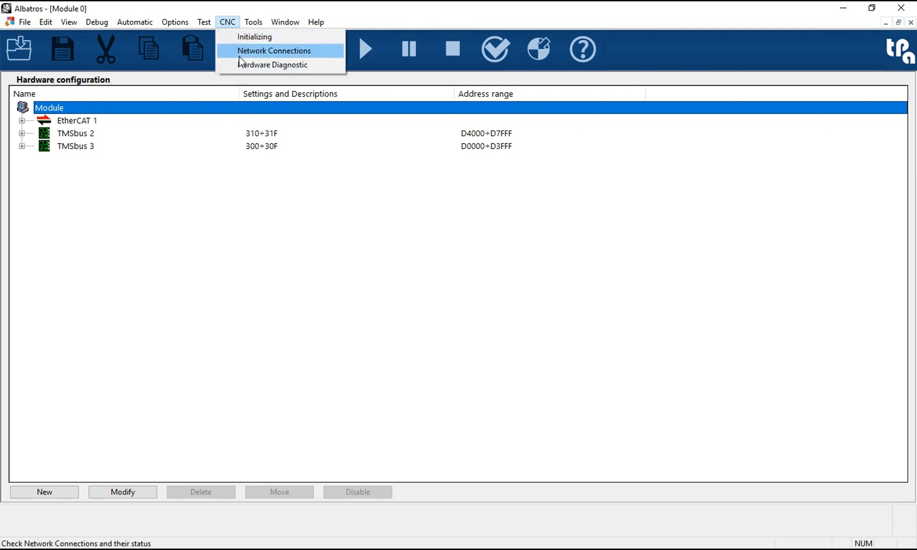
left_click(272, 65)
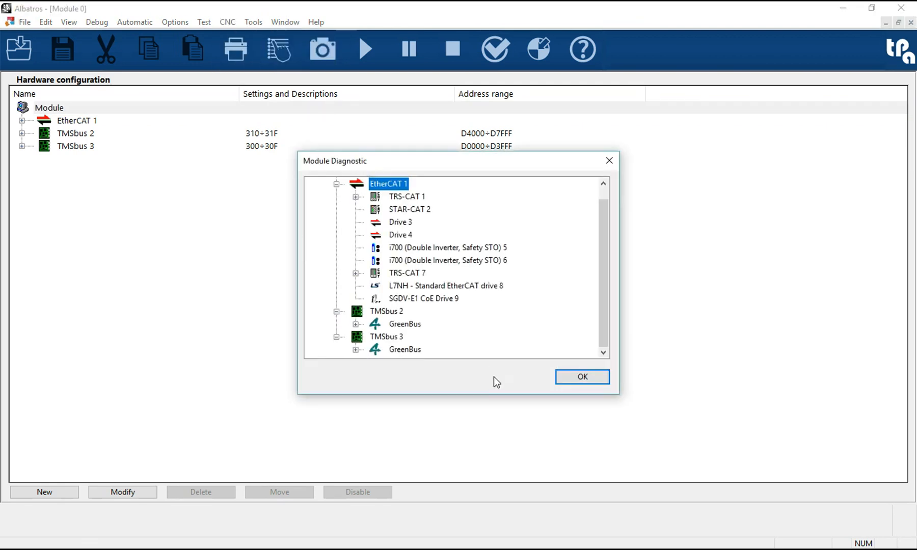